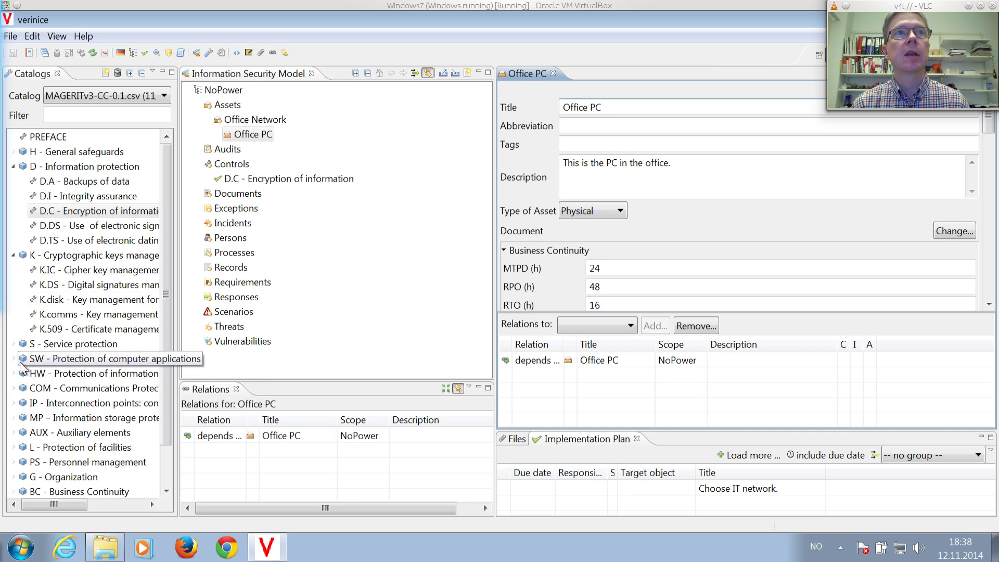
# Drag SW.A - Backups from the SW catalog into NoPower's Controls group and dismiss the notice
pyautogui.click(14, 358)
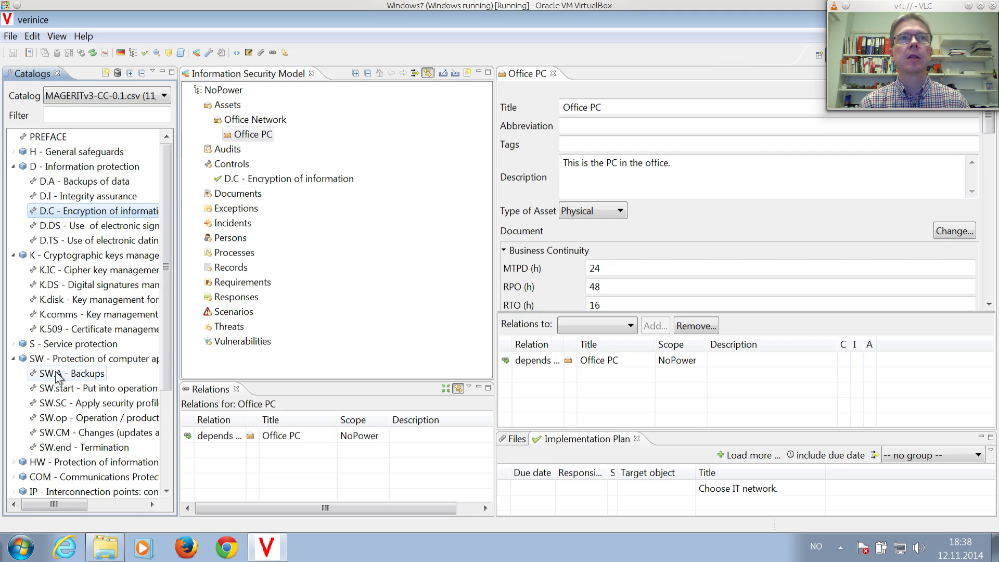
pyautogui.moveTo(74, 379)
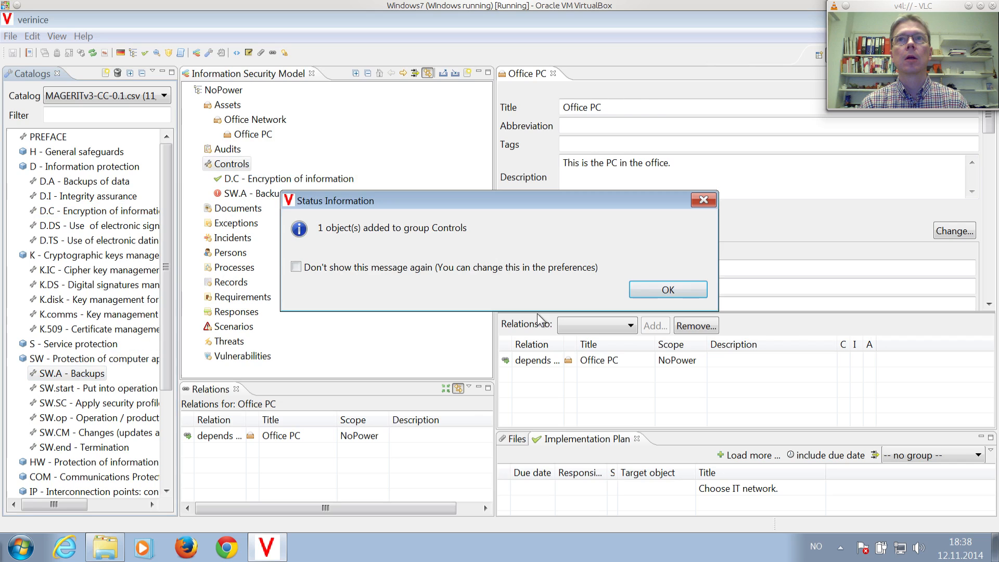
pyautogui.click(667, 289)
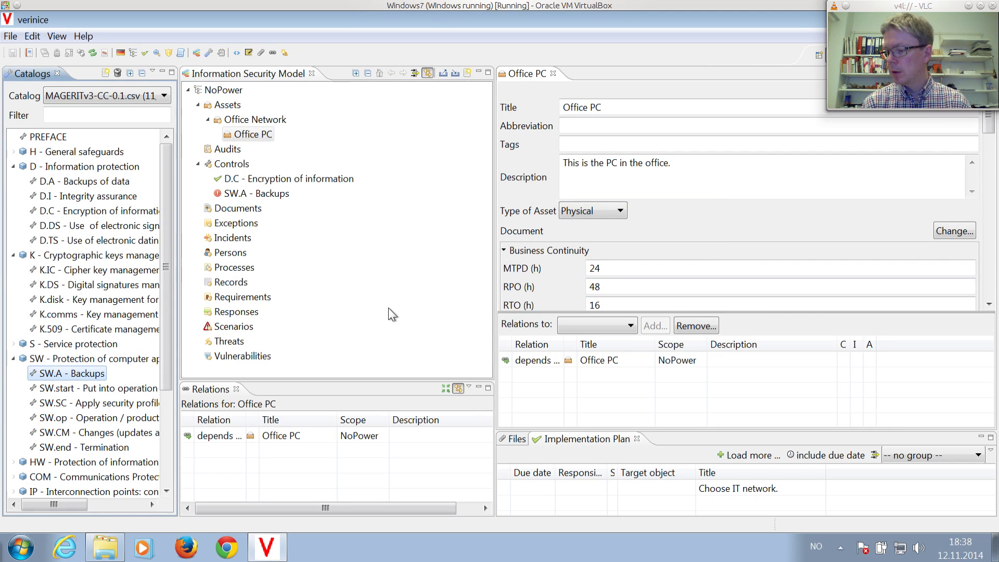
# Open SW.A - Backups, set Implemented to Yes, and enter explanation 'Backup server etc.'
pyautogui.click(290, 178)
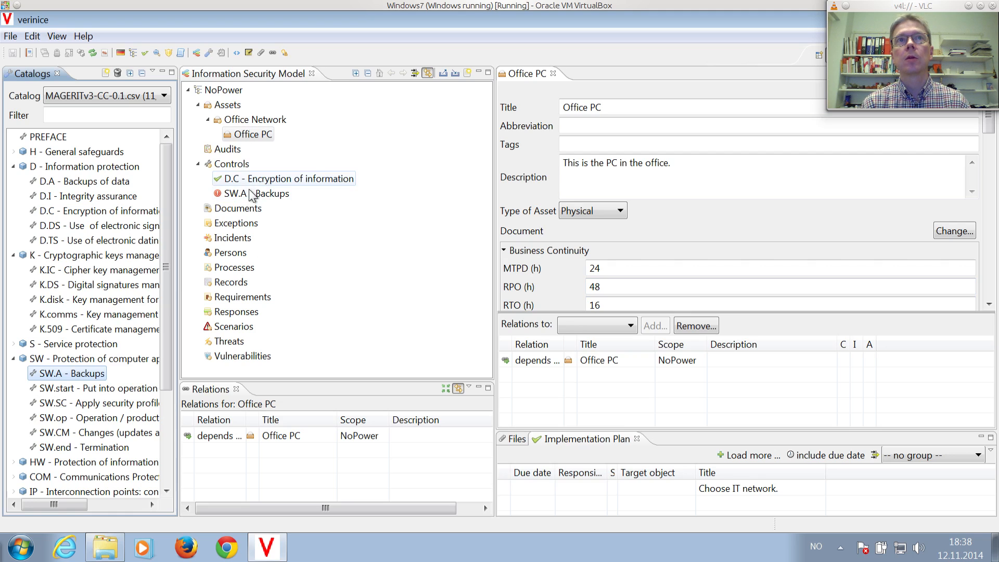
pyautogui.click(255, 193)
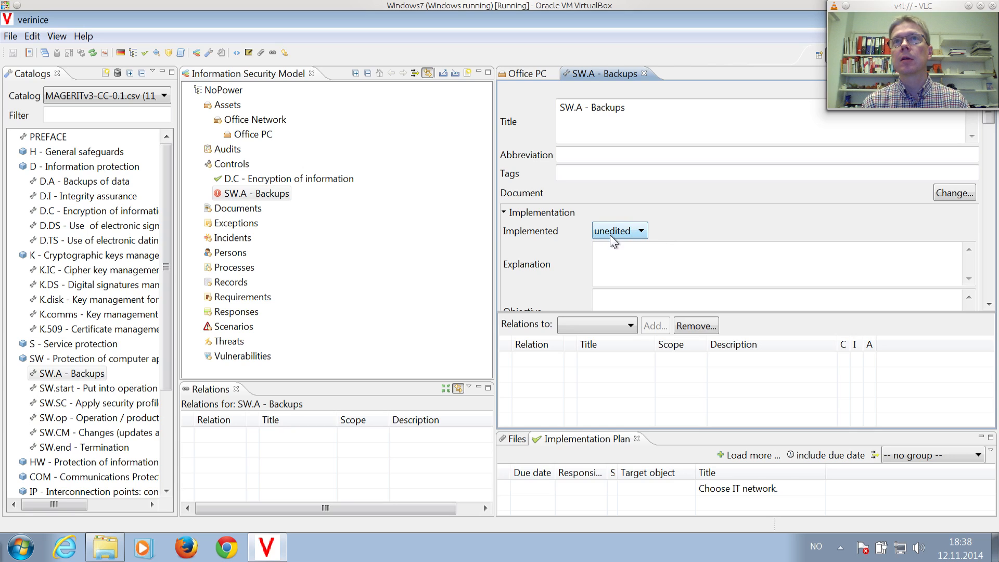
pyautogui.click(614, 230)
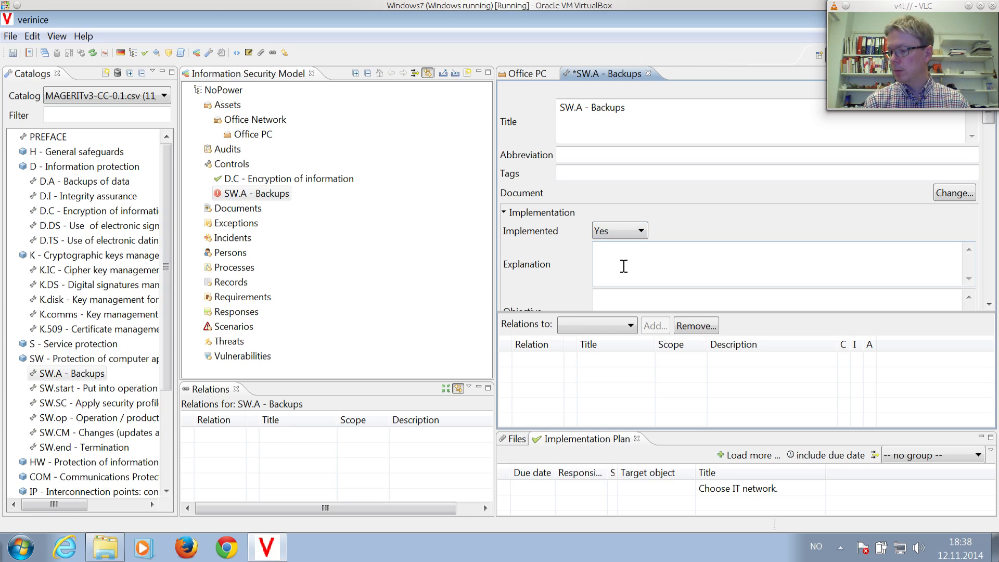
pyautogui.click(617, 230)
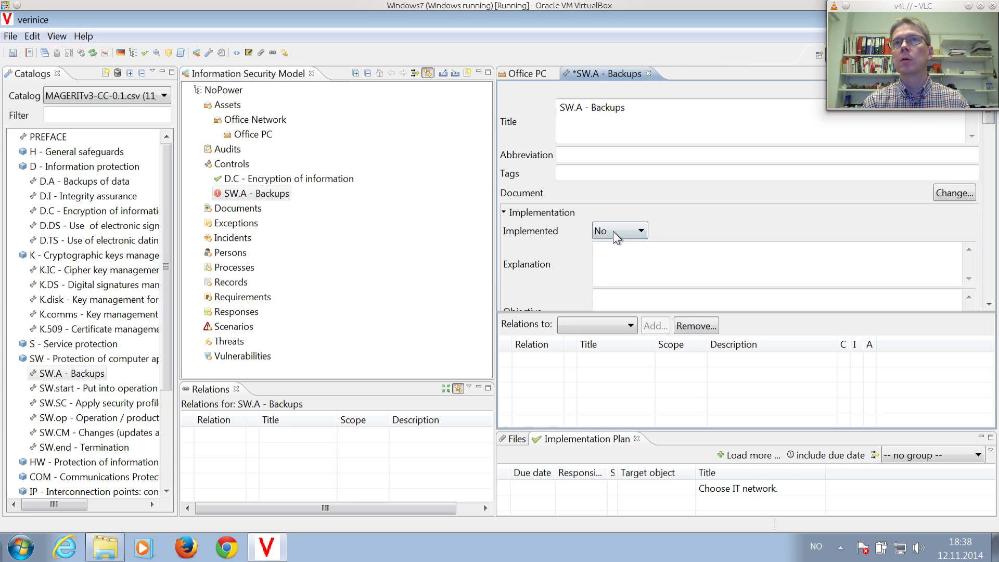
pyautogui.click(616, 229)
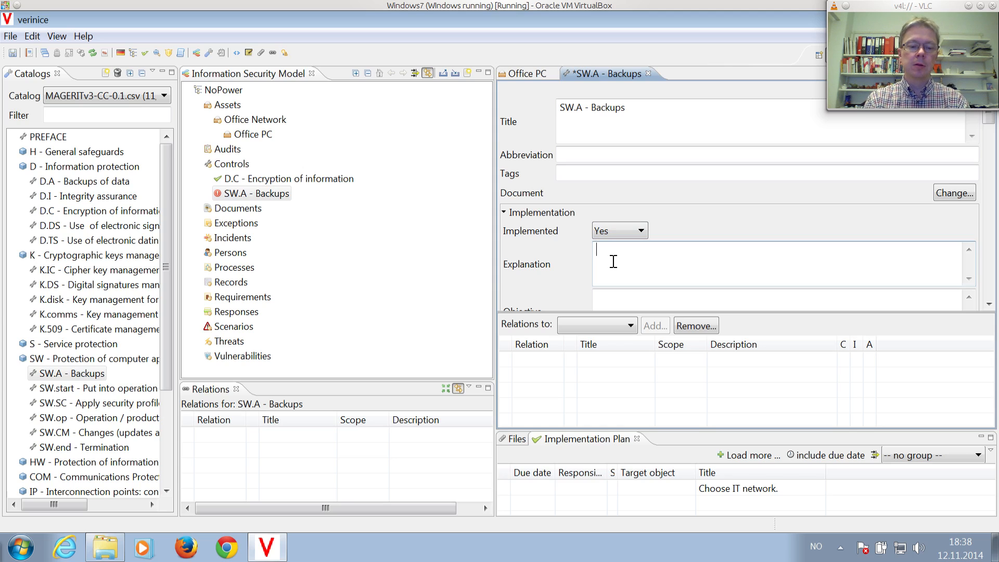
pyautogui.write('Backup server')
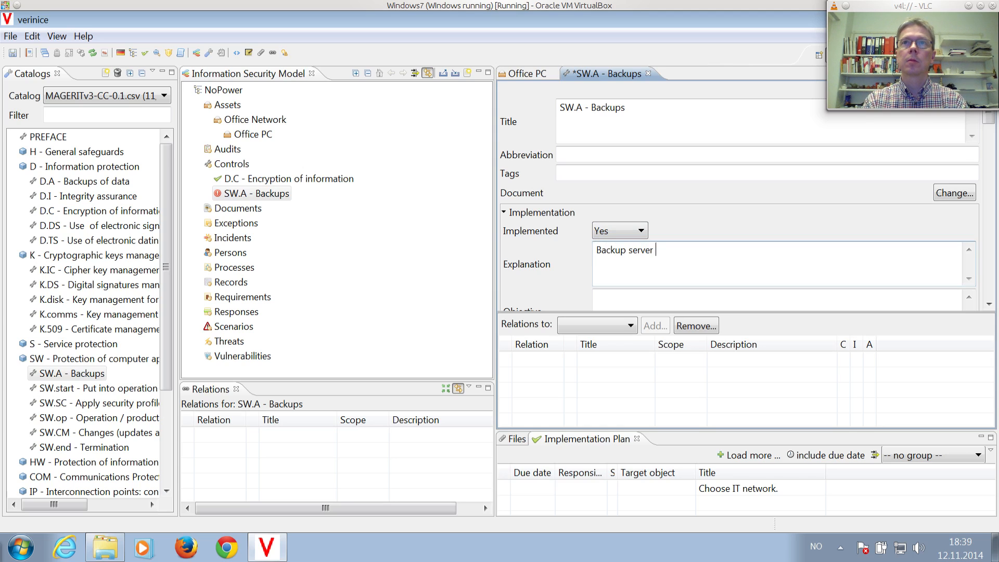
pyautogui.write('etc.')
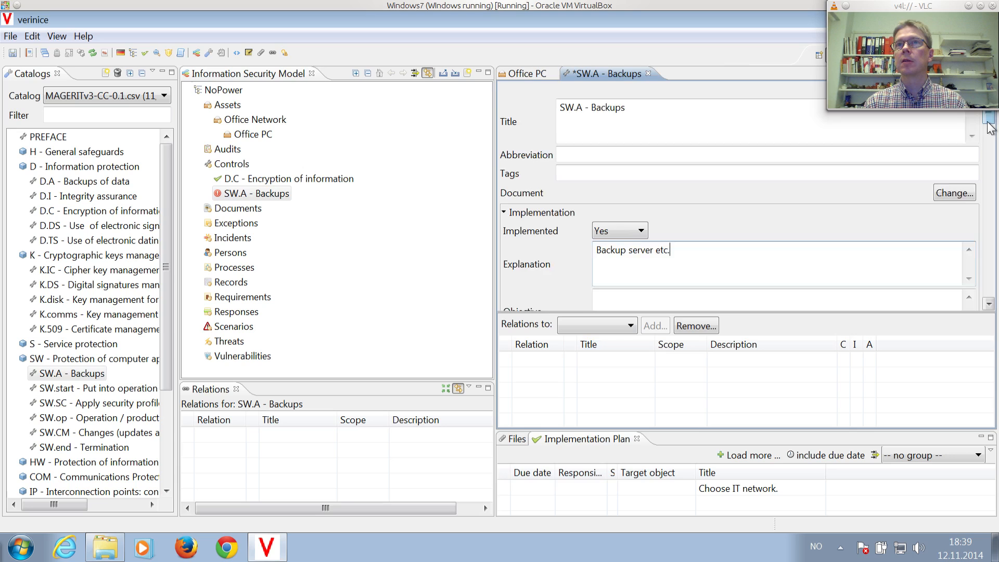
# Fill the Objective field with 'Ensure availability and business continuity.'
pyautogui.scroll(-3)
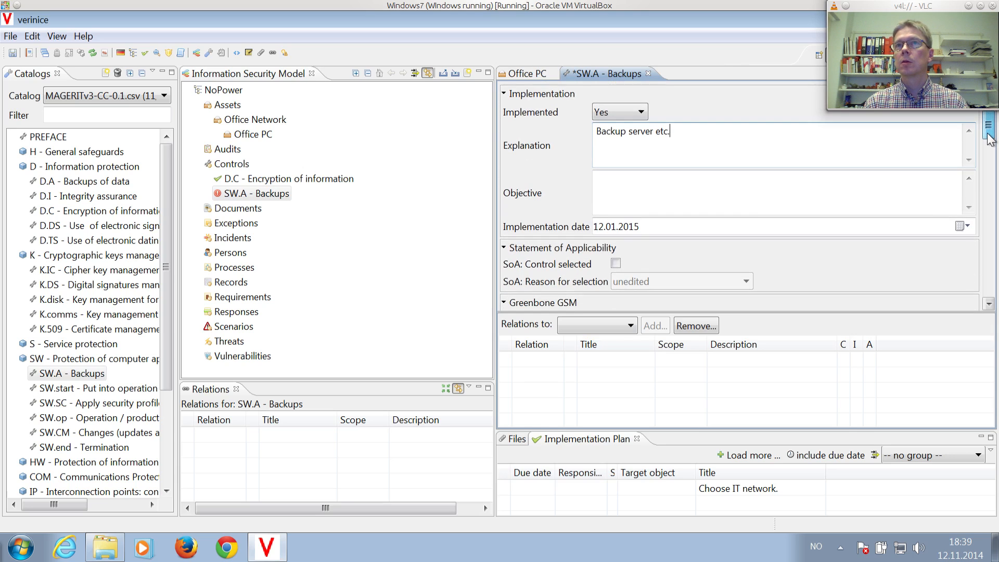
pyautogui.scroll(-3)
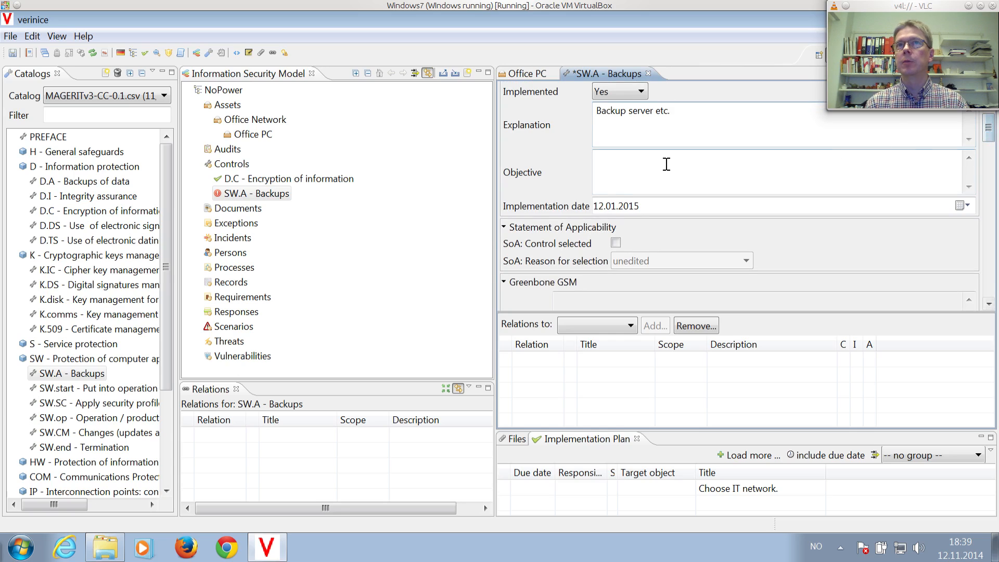
pyautogui.write('ENs')
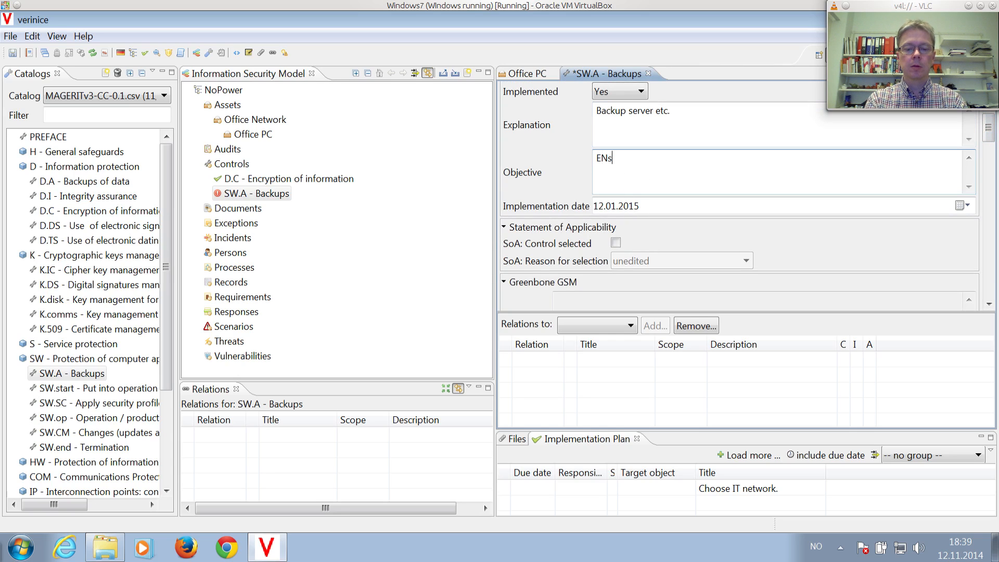
pyautogui.write('ure')
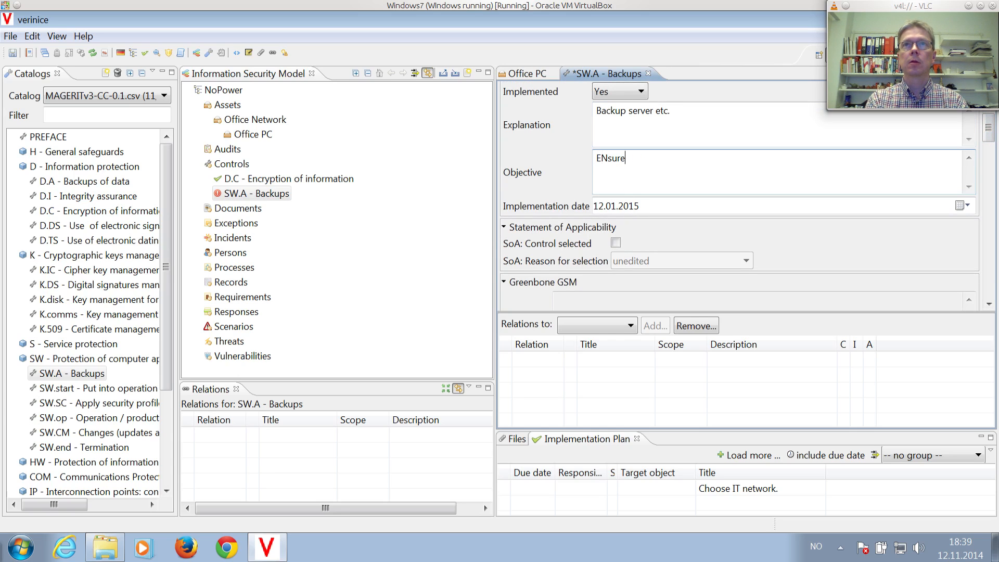
pyautogui.write('Ensure a')
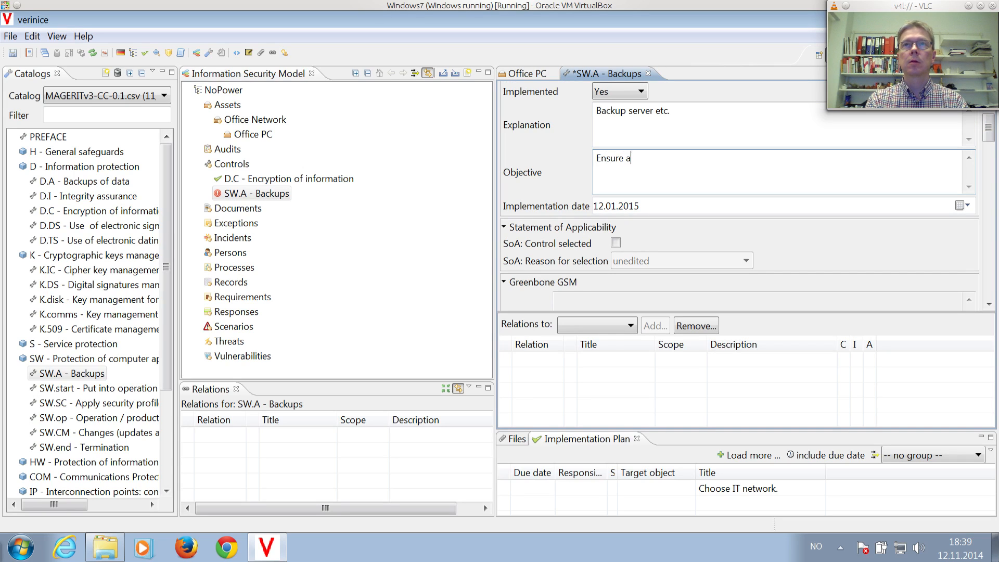
pyautogui.write('vailability and')
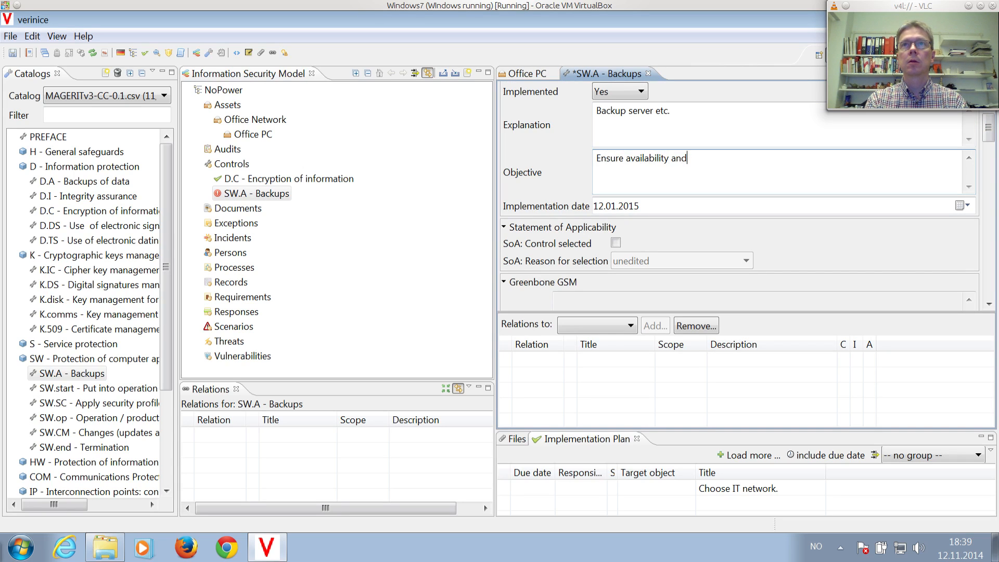
pyautogui.write('business continu')
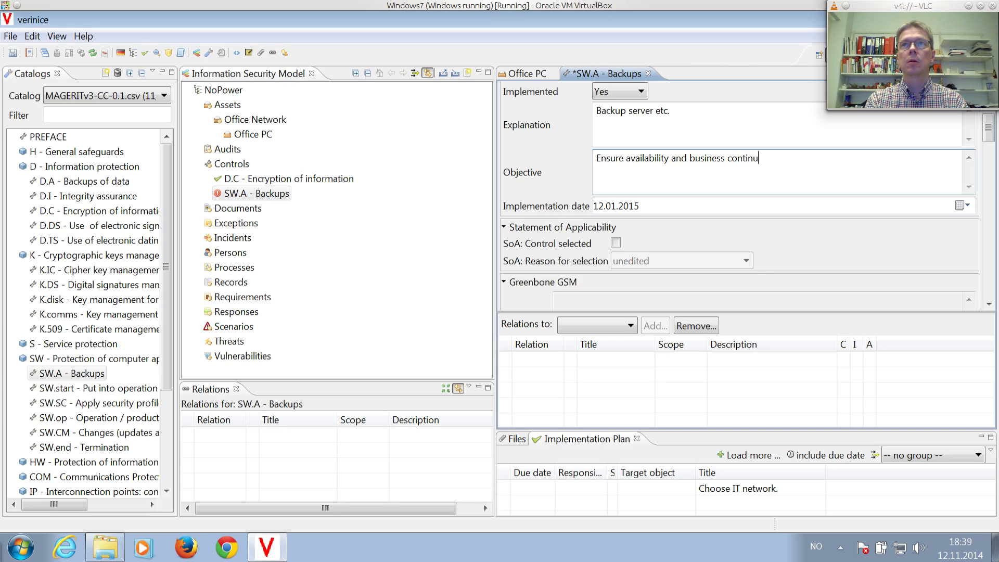
pyautogui.write('ity.')
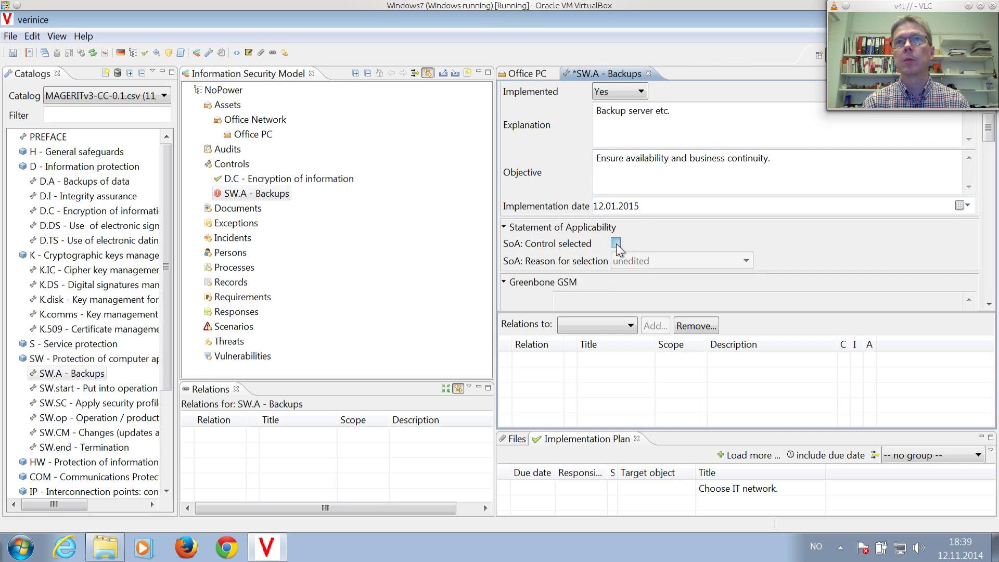
# Tick 'SoA: Control selected' with reason 'RRA: result of risk assessment'
pyautogui.click(615, 243)
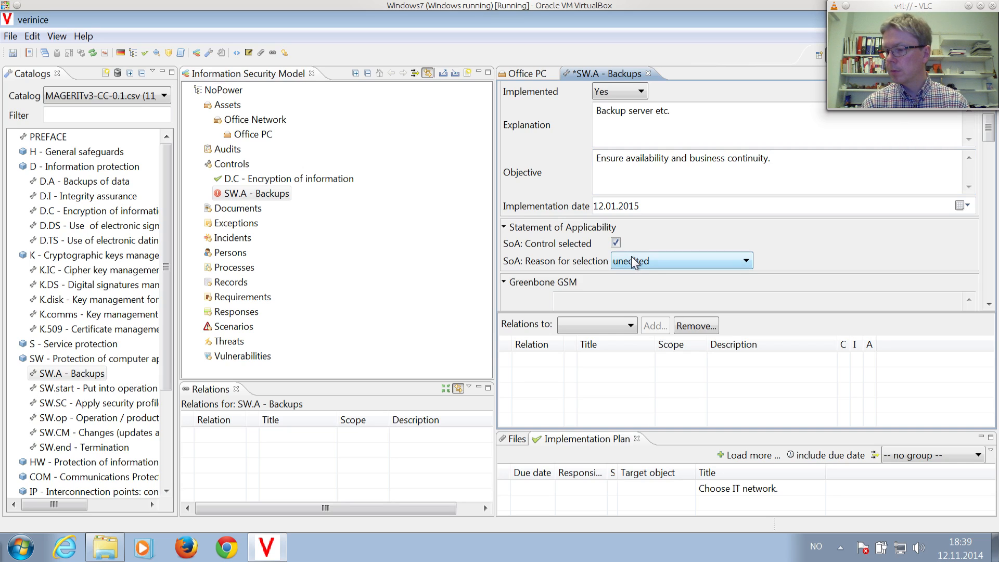
pyautogui.click(743, 260)
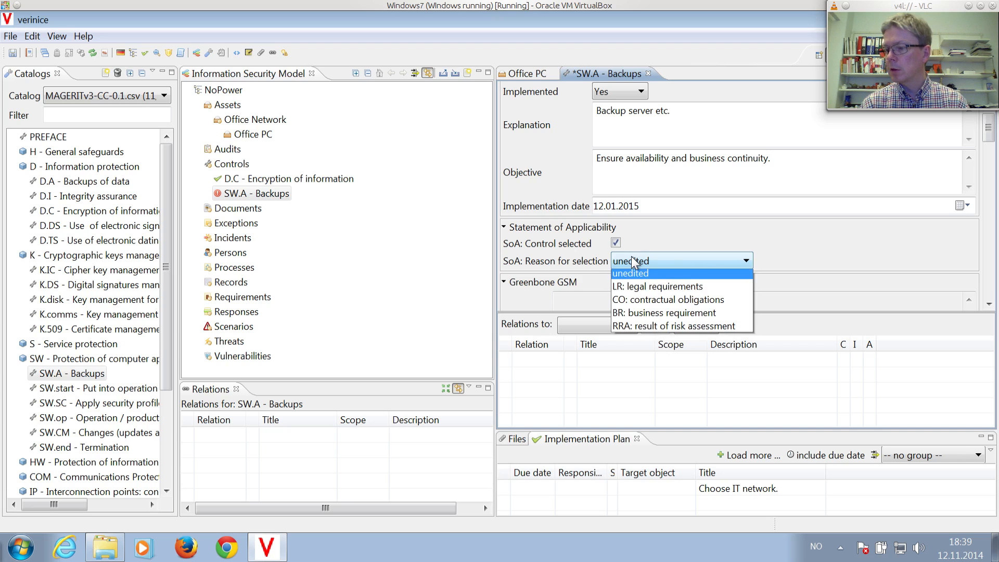
pyautogui.moveTo(642, 329)
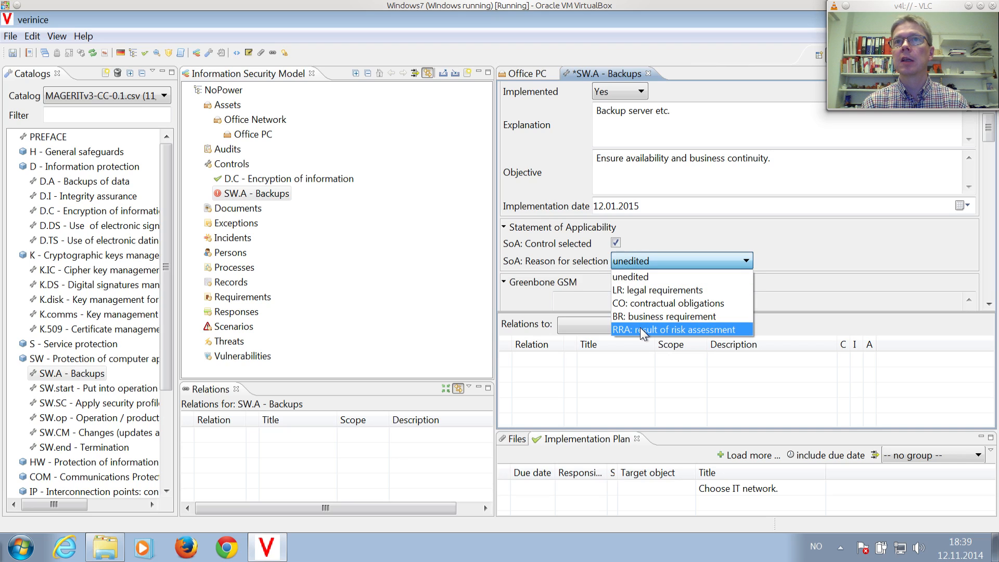
pyautogui.click(679, 329)
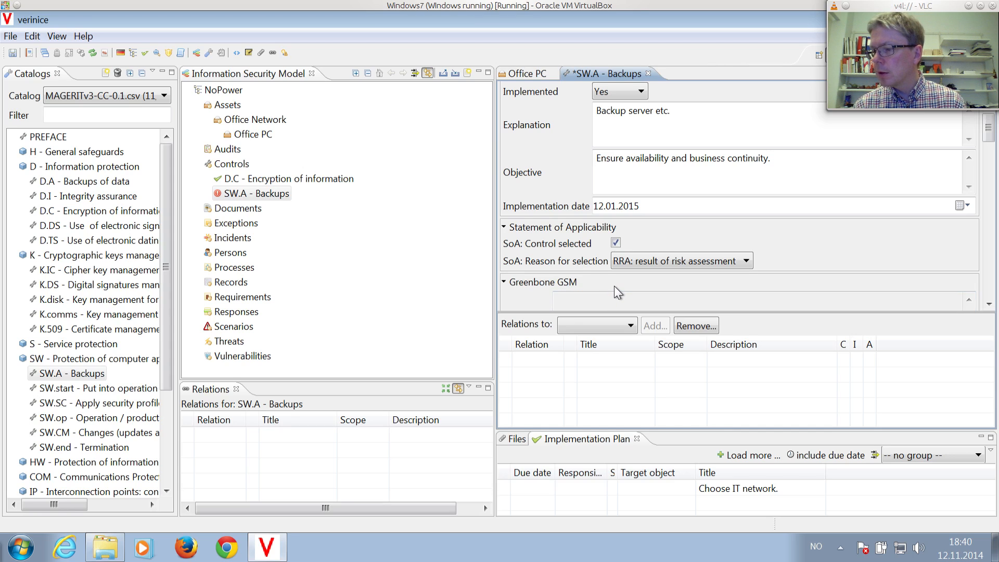
pyautogui.moveTo(983, 154)
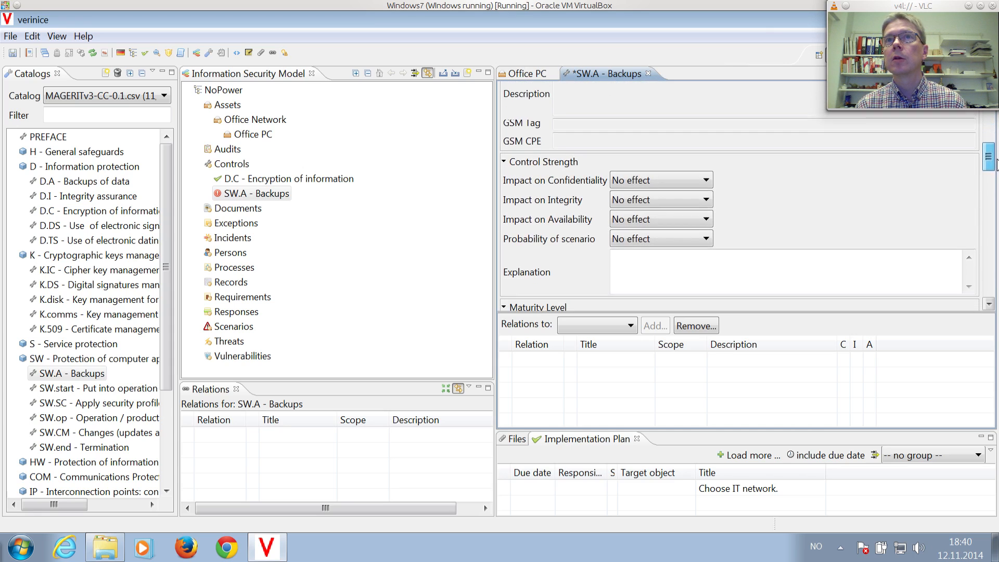
# Set the control's impact on availability to 'Modifies 2 levels'
pyautogui.scroll(-3)
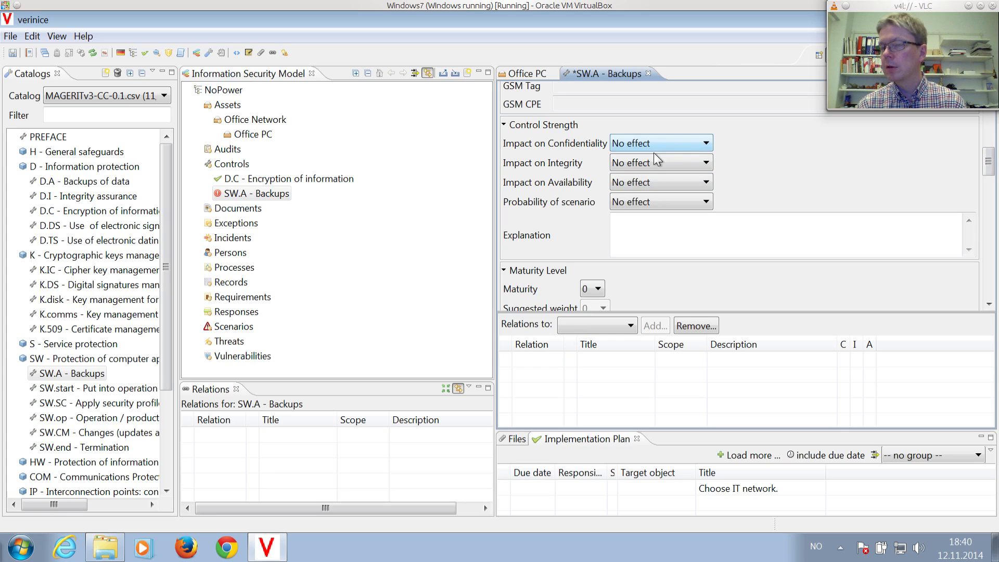
pyautogui.click(710, 182)
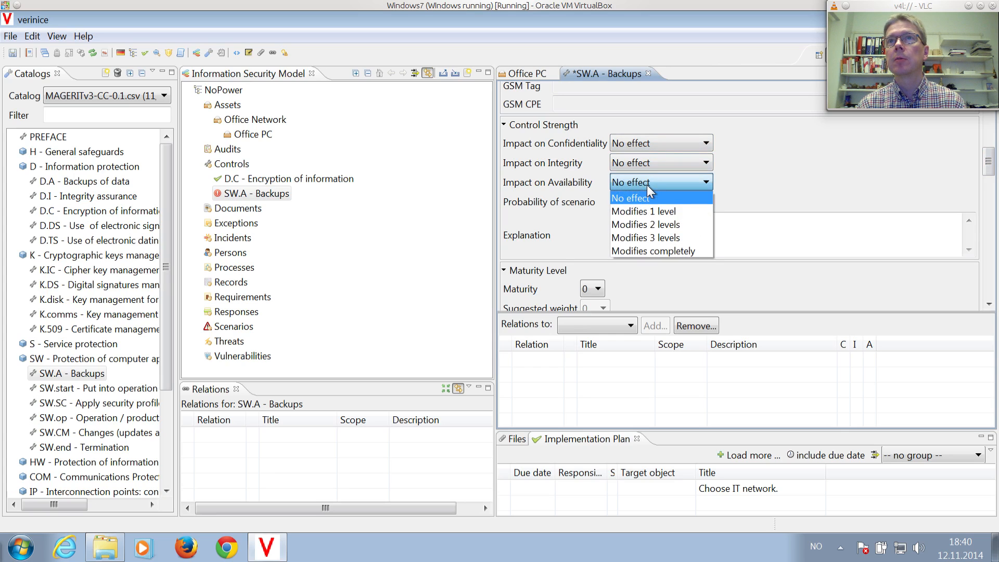
pyautogui.click(645, 224)
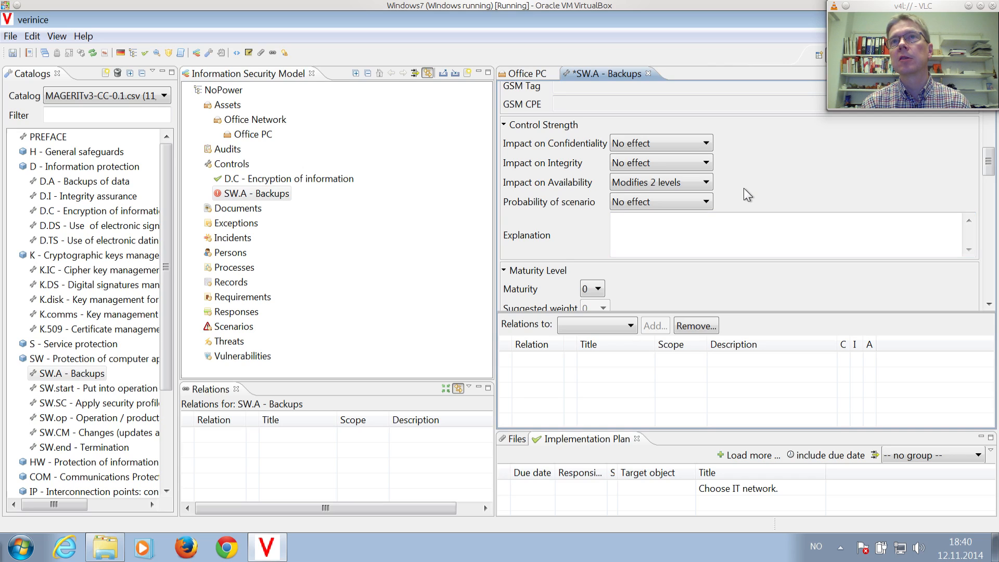
pyautogui.moveTo(749, 208)
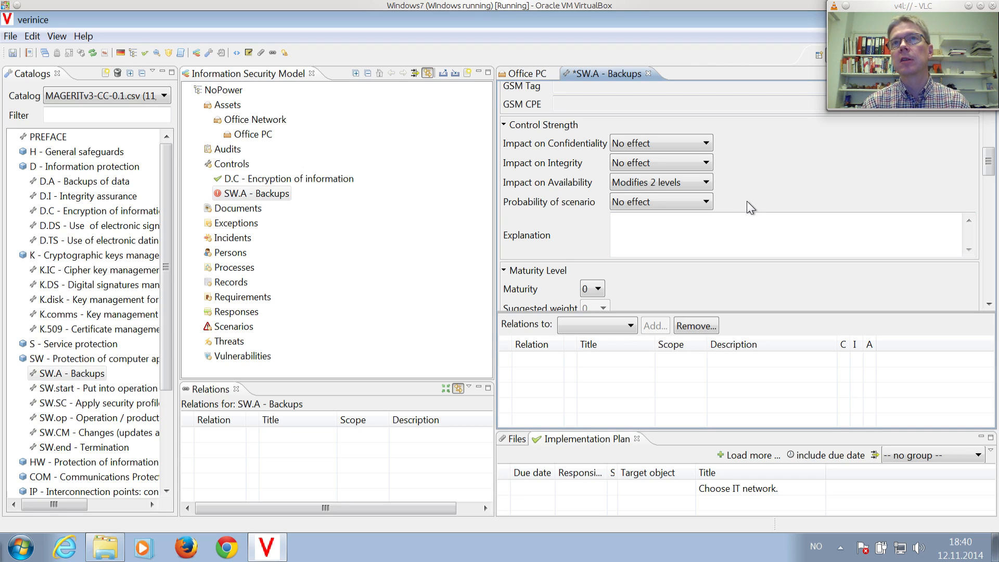
pyautogui.moveTo(746, 196)
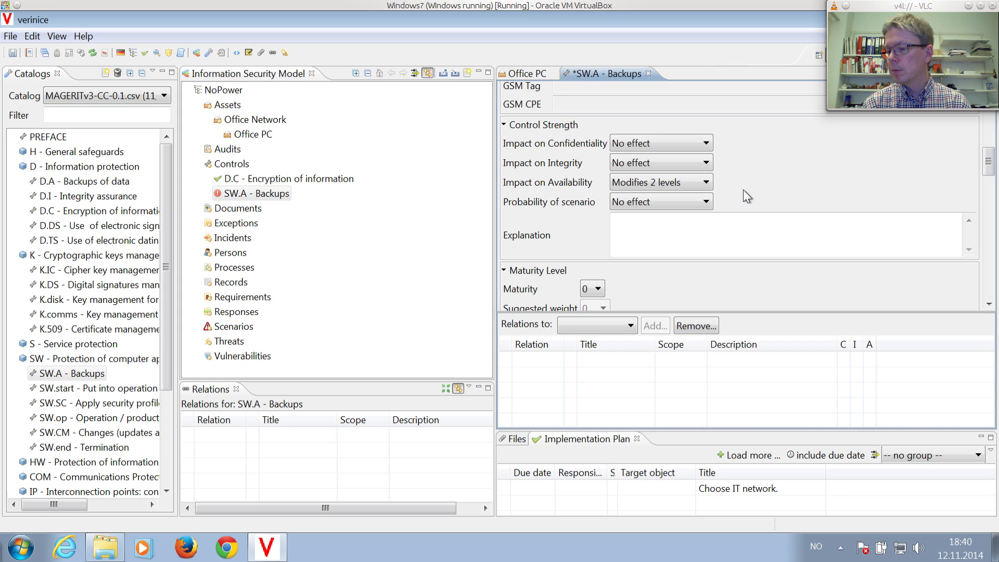
# Enter 'Mirrored backup disks.' as the control-strength explanation
pyautogui.click(684, 235)
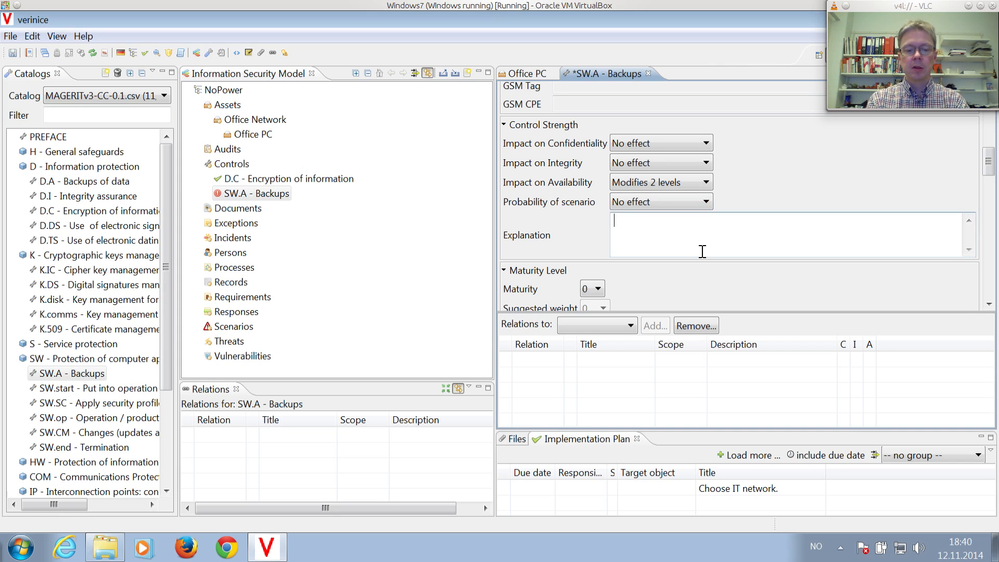
pyautogui.write('Mirrored')
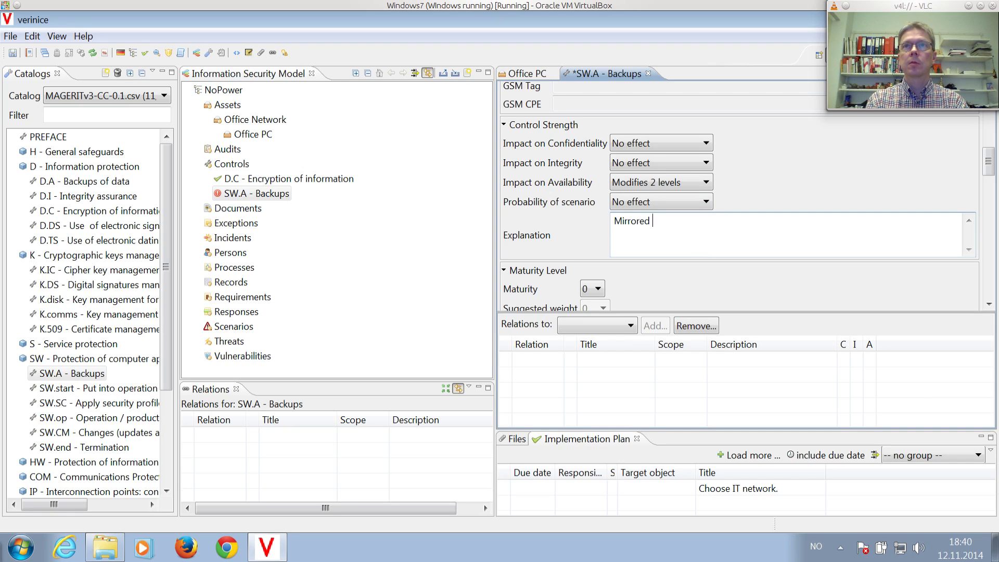
pyautogui.write('backup disks')
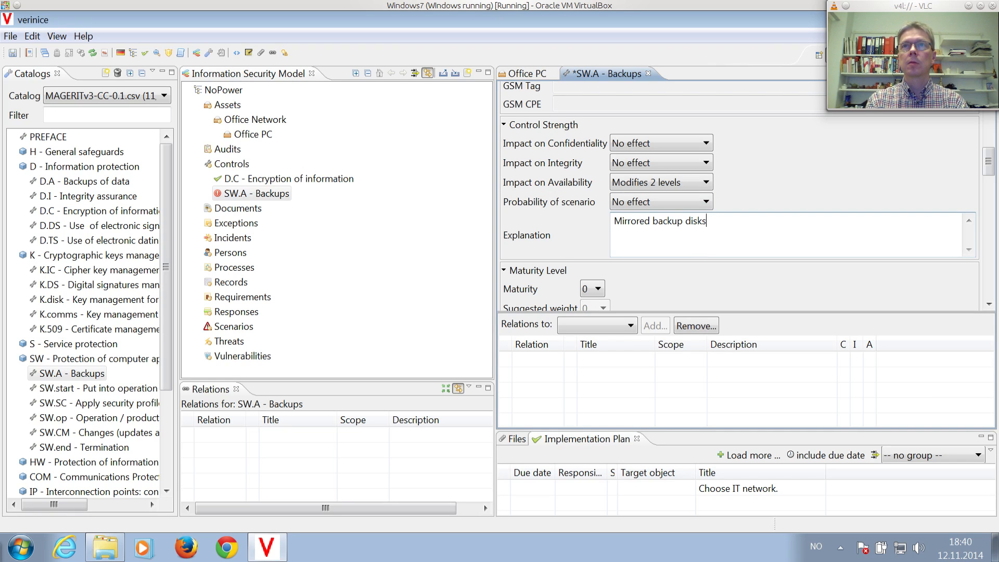
pyautogui.write('.')
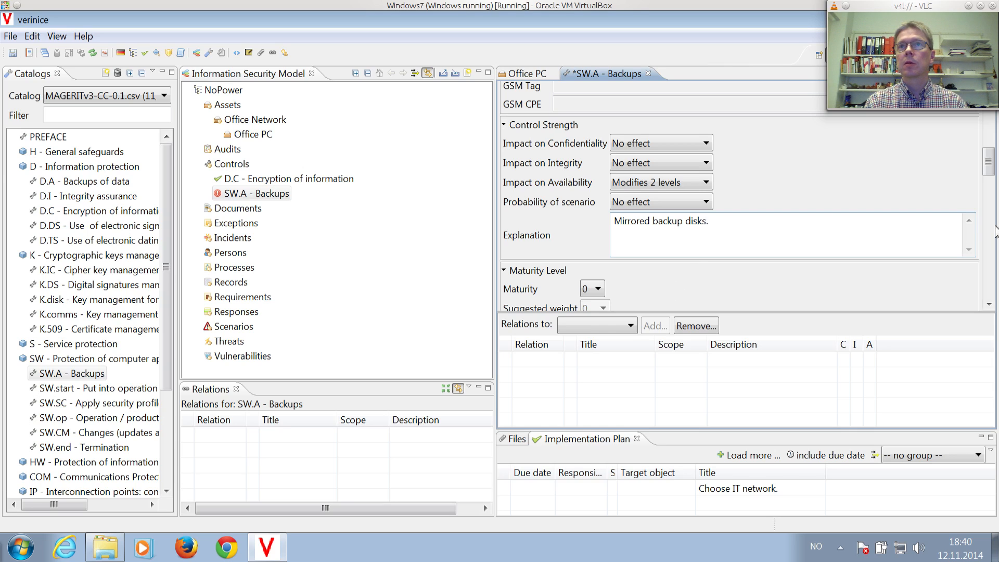
# Set currency to €, fixed labour costs 25000 and running labour costs 2000 per year
pyautogui.scroll(-3)
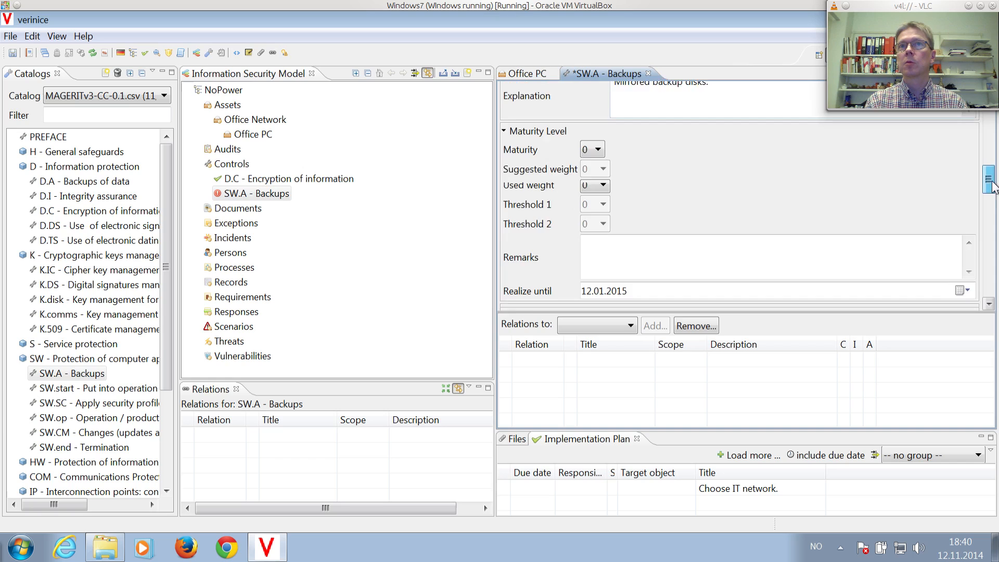
pyautogui.scroll(-3)
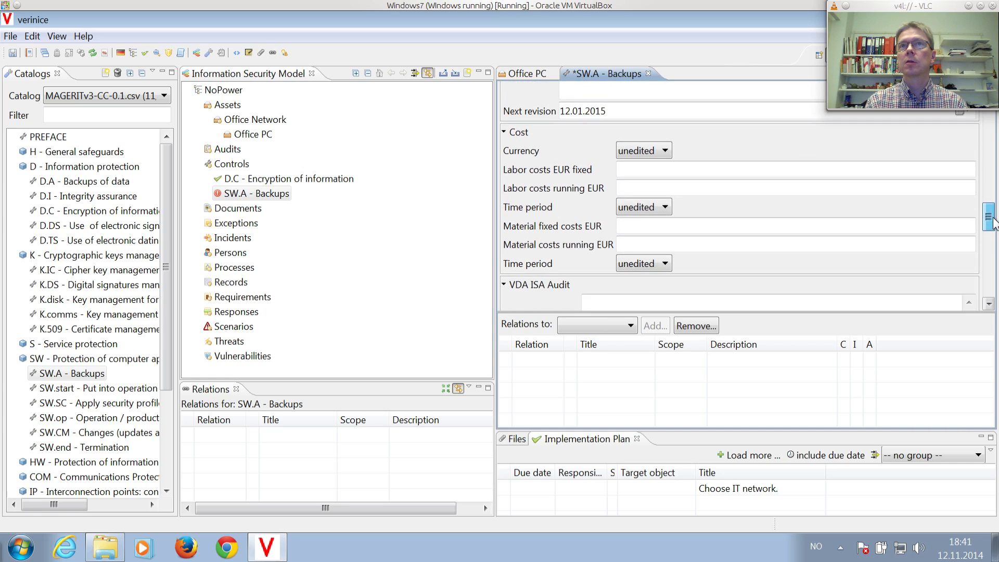
pyautogui.click(664, 147)
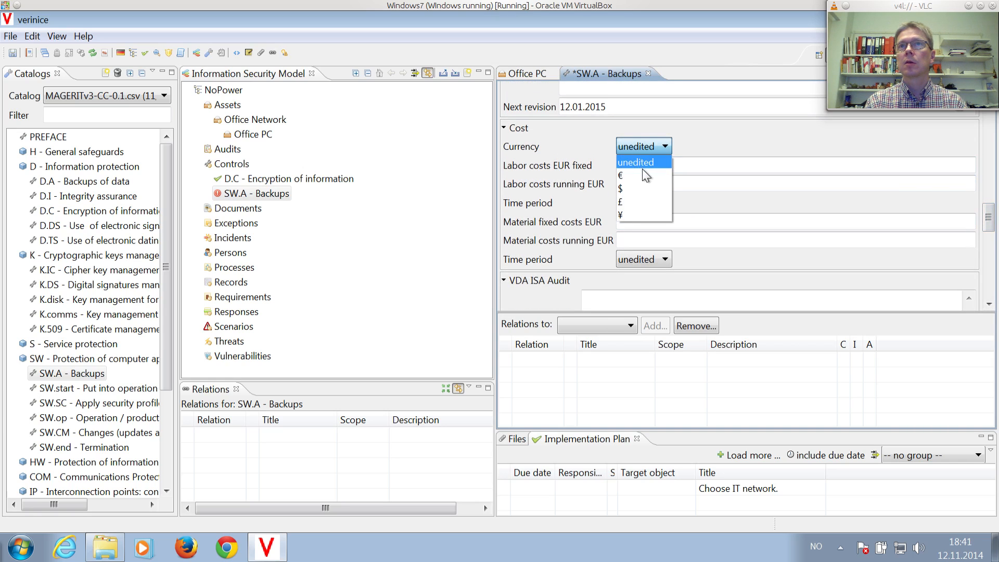
pyautogui.click(619, 174)
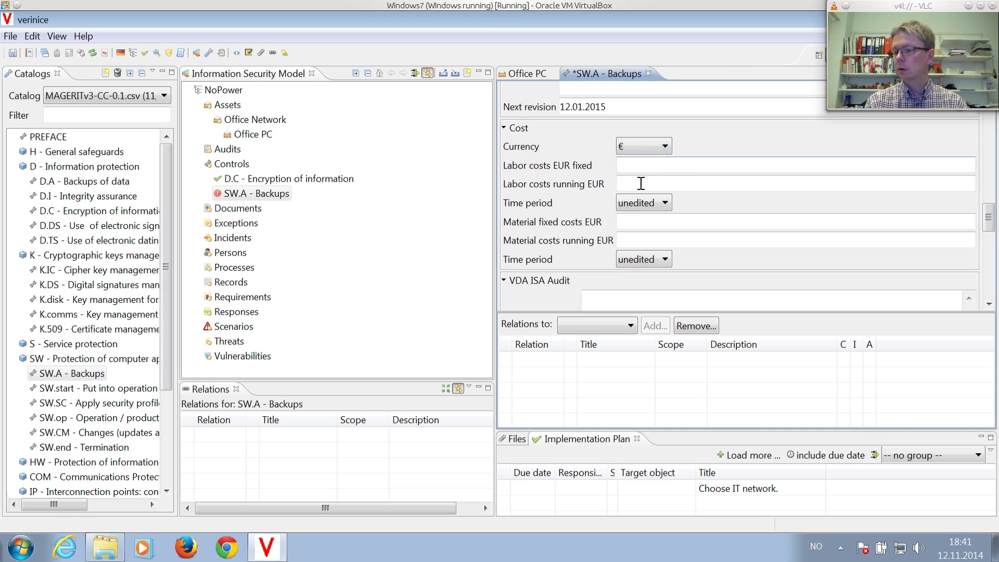
pyautogui.write('2')
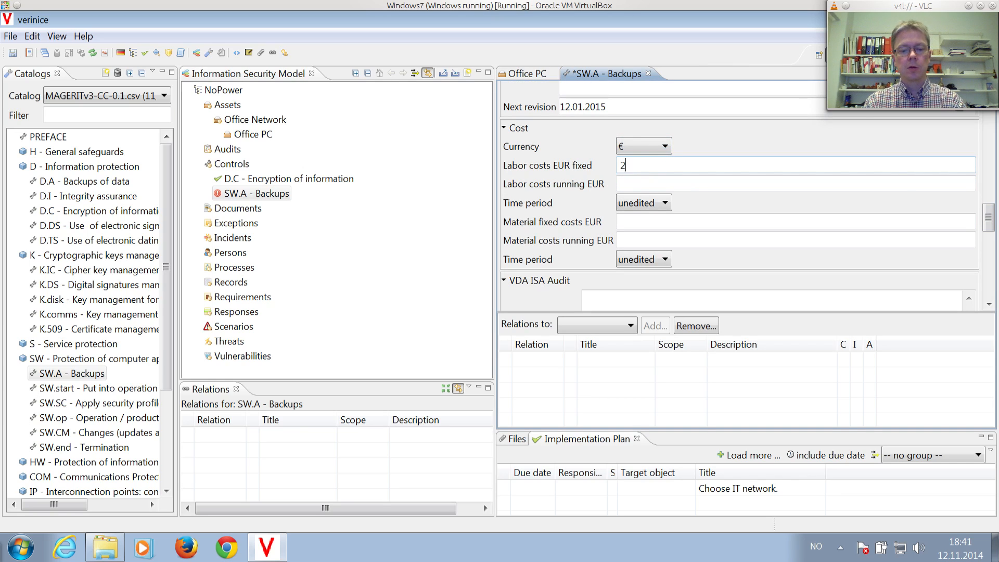
pyautogui.write('5000')
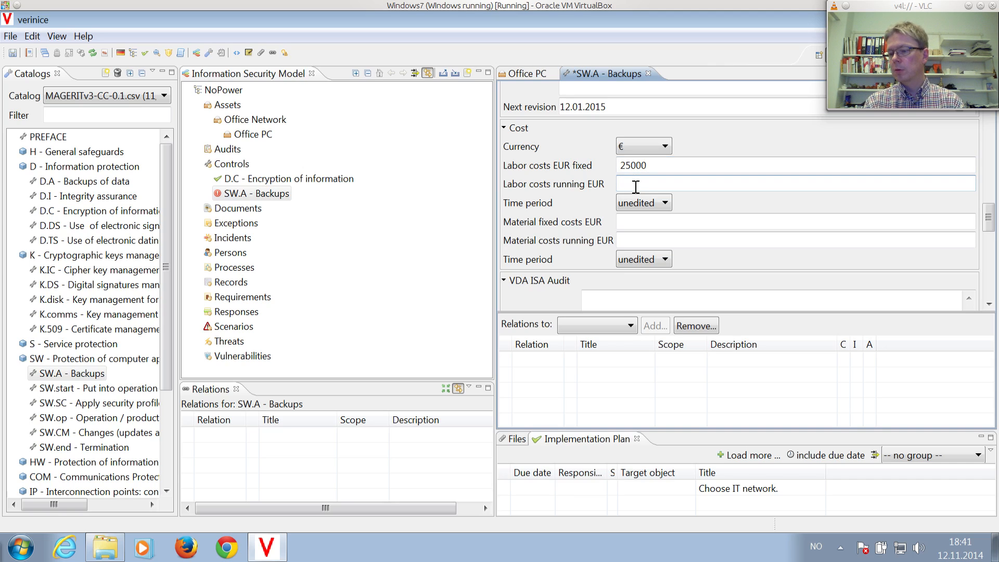
pyautogui.write('2')
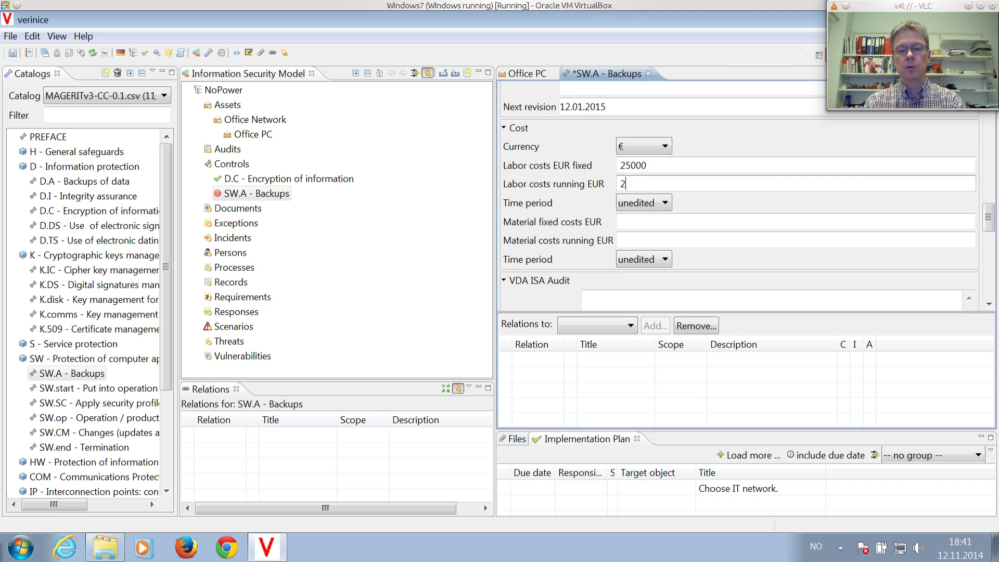
pyautogui.write('000')
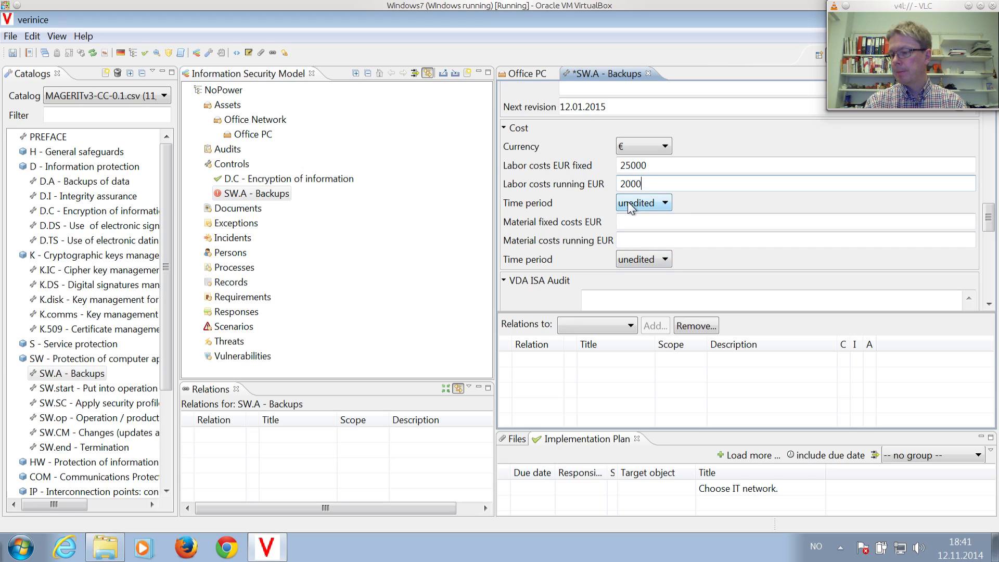
pyautogui.click(643, 202)
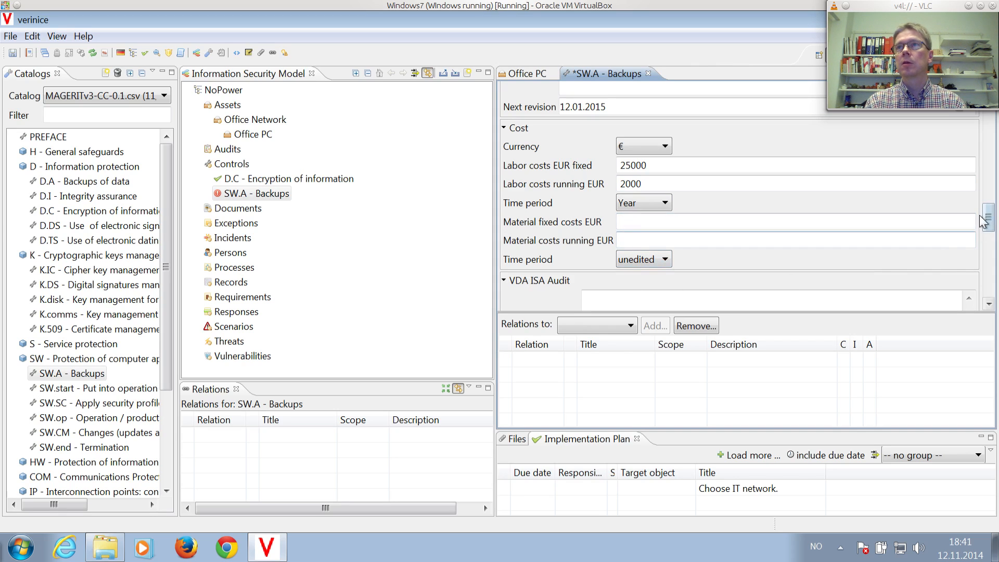
# Set the Risk Assessment dropdown to medium
pyautogui.scroll(-3)
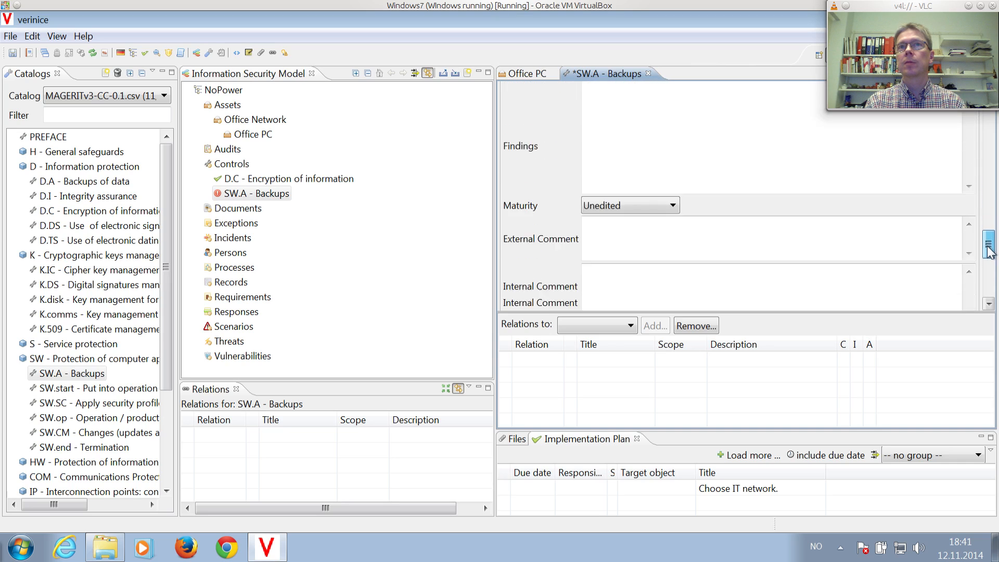
pyautogui.scroll(-3)
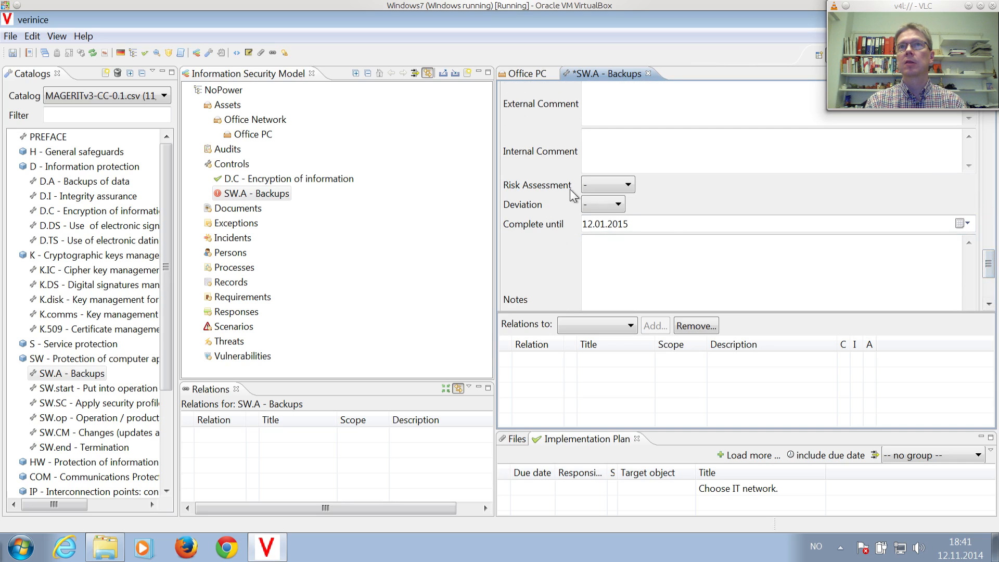
pyautogui.click(627, 185)
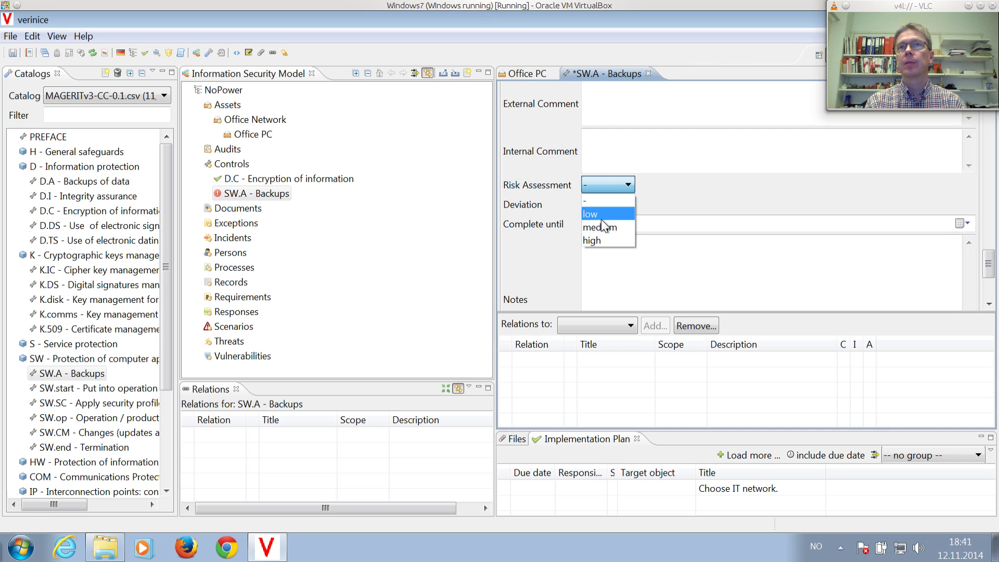
pyautogui.click(599, 227)
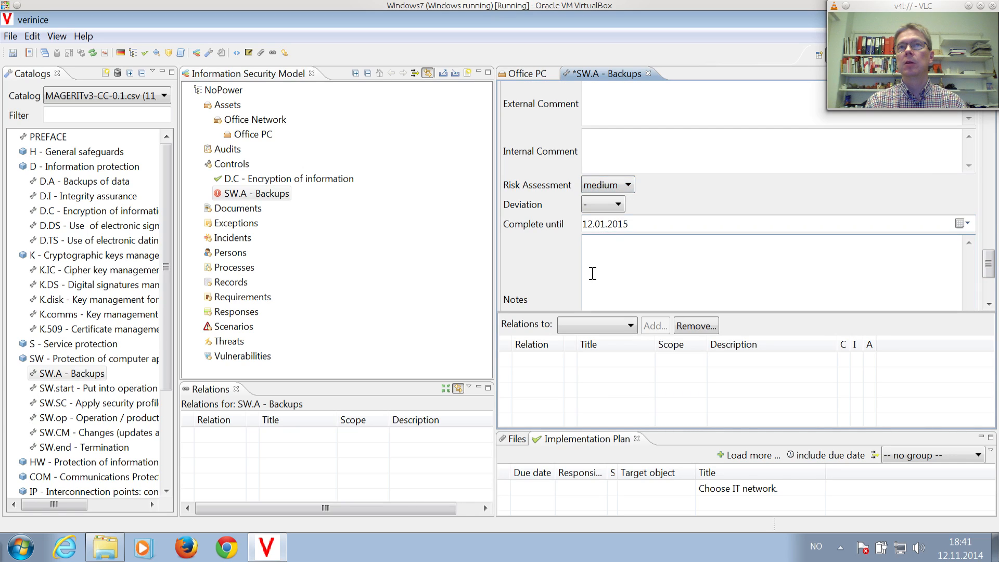
pyautogui.moveTo(596, 269)
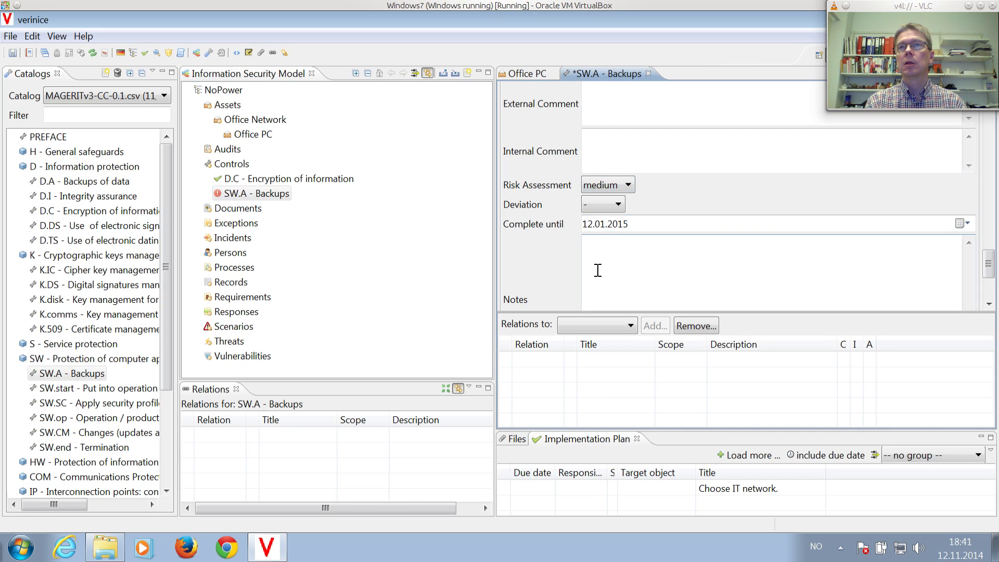
pyautogui.moveTo(585, 241)
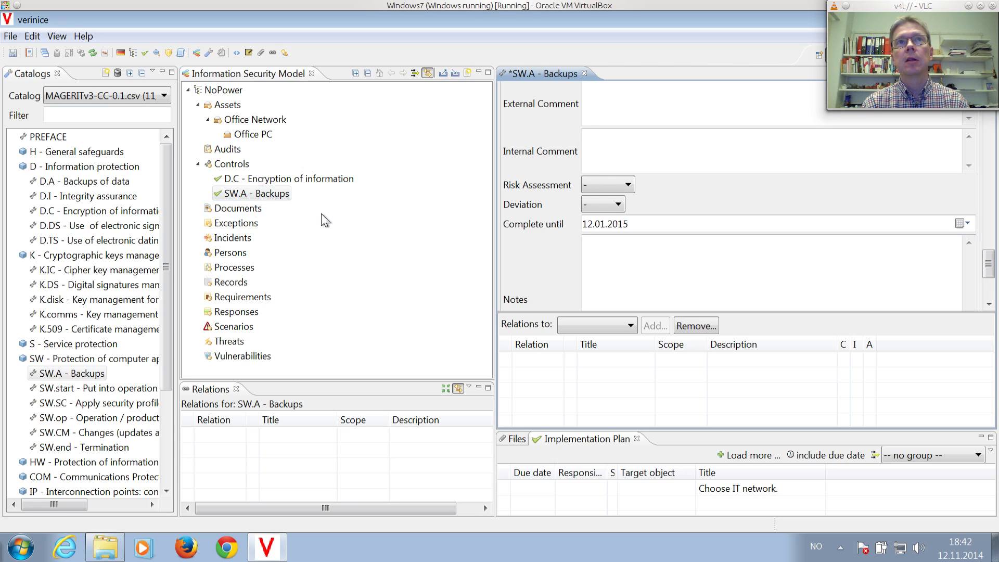
# Close the SW.A - Backups editor and confirm Yes to save its changes
pyautogui.click(256, 193)
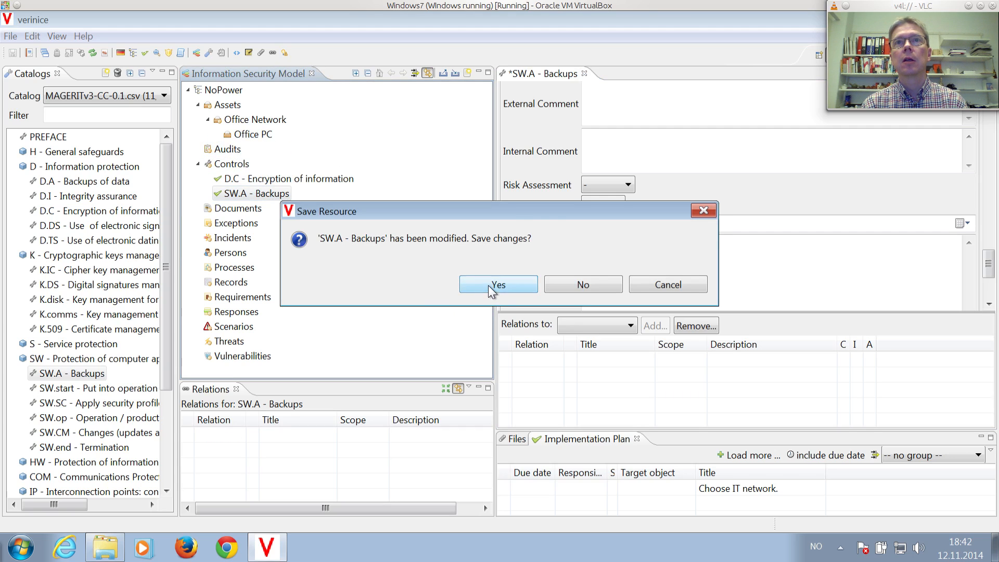
pyautogui.click(498, 284)
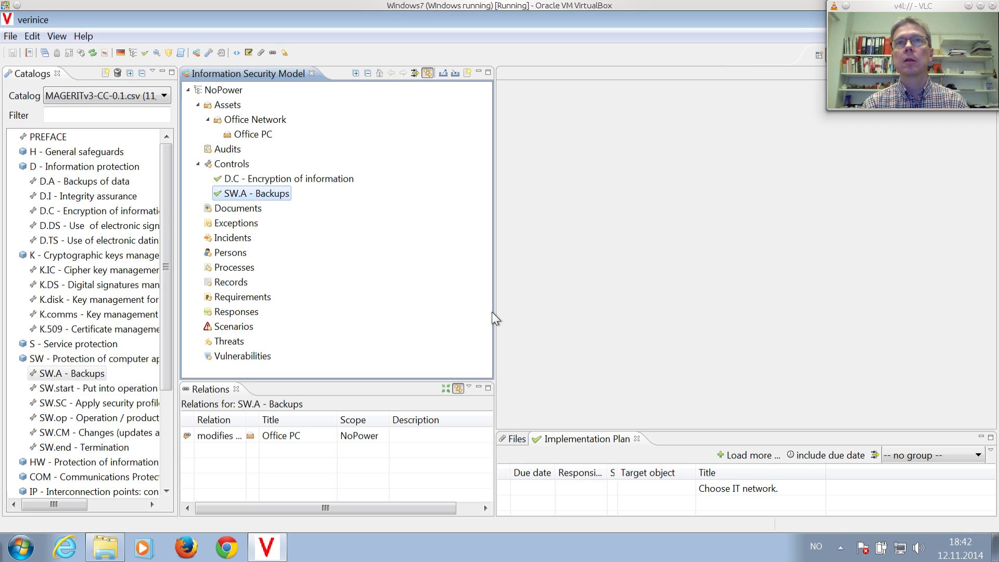
pyautogui.moveTo(561, 344)
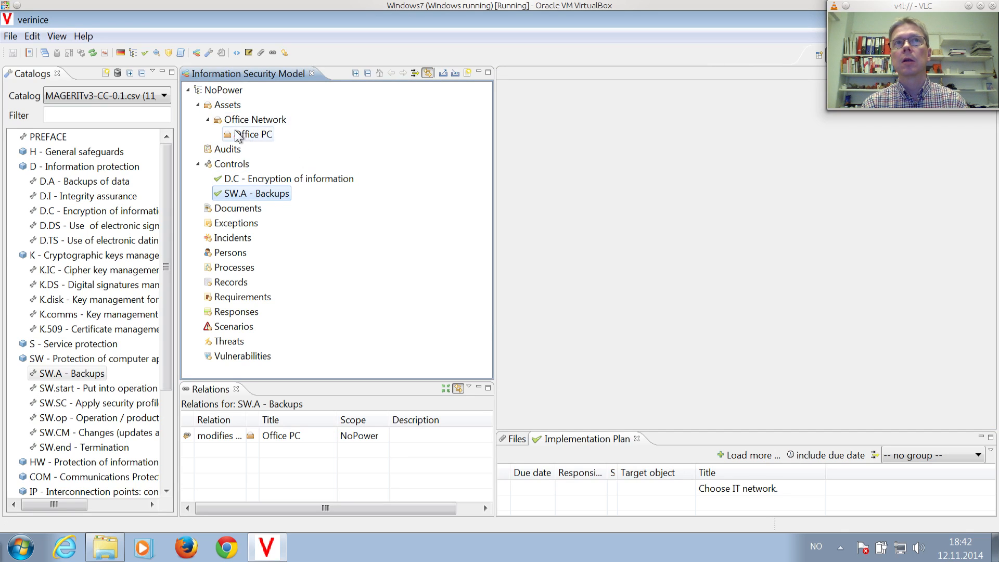
# Open Office PC under Assets > Office Network to view its SW.A - Backups relation
pyautogui.click(254, 133)
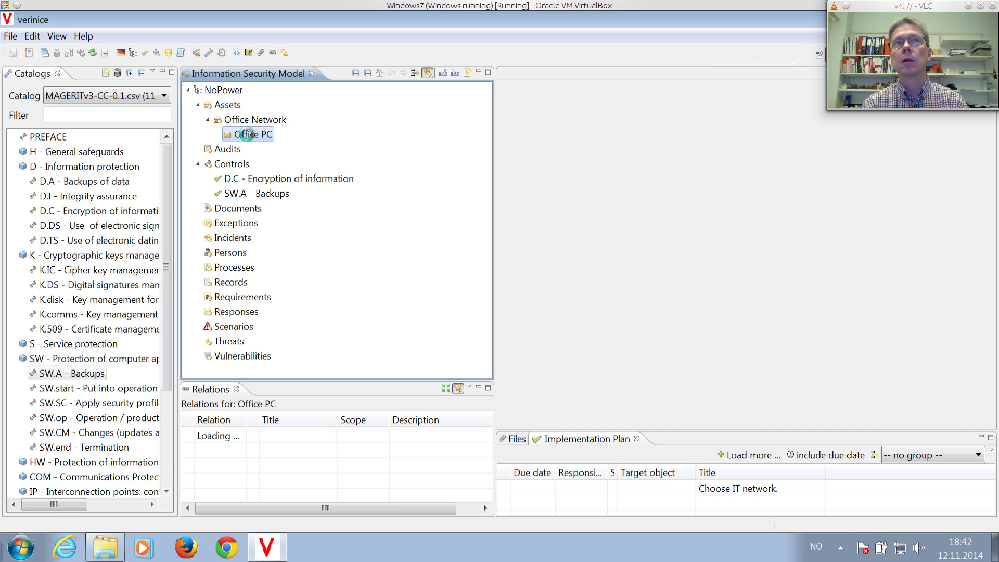
pyautogui.doubleClick(252, 134)
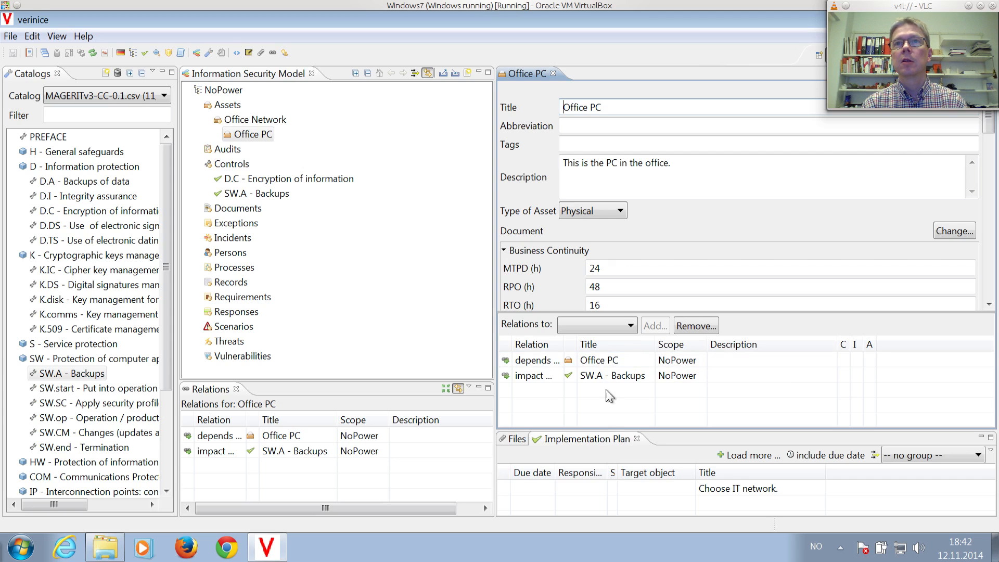
pyautogui.moveTo(602, 375)
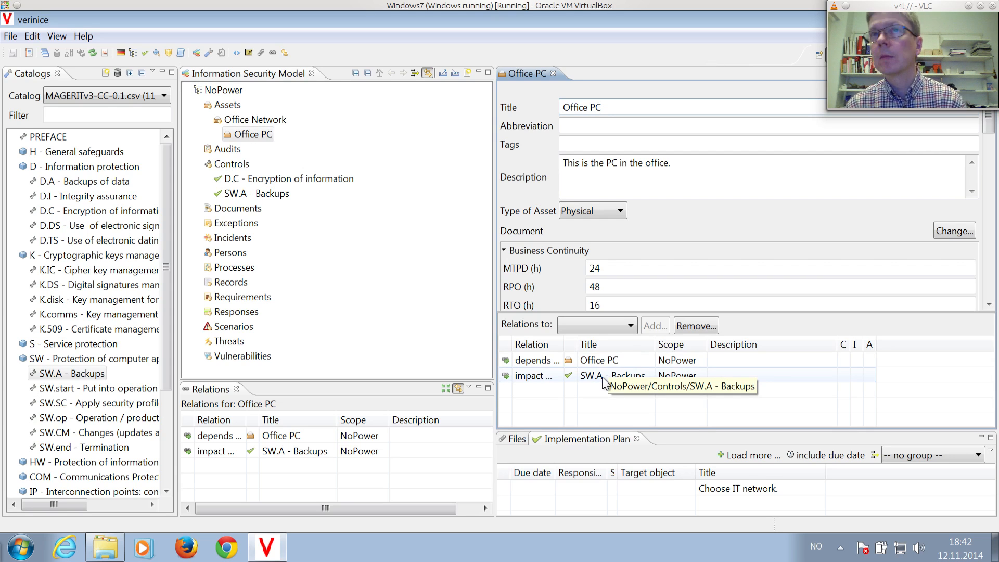
pyautogui.moveTo(284, 412)
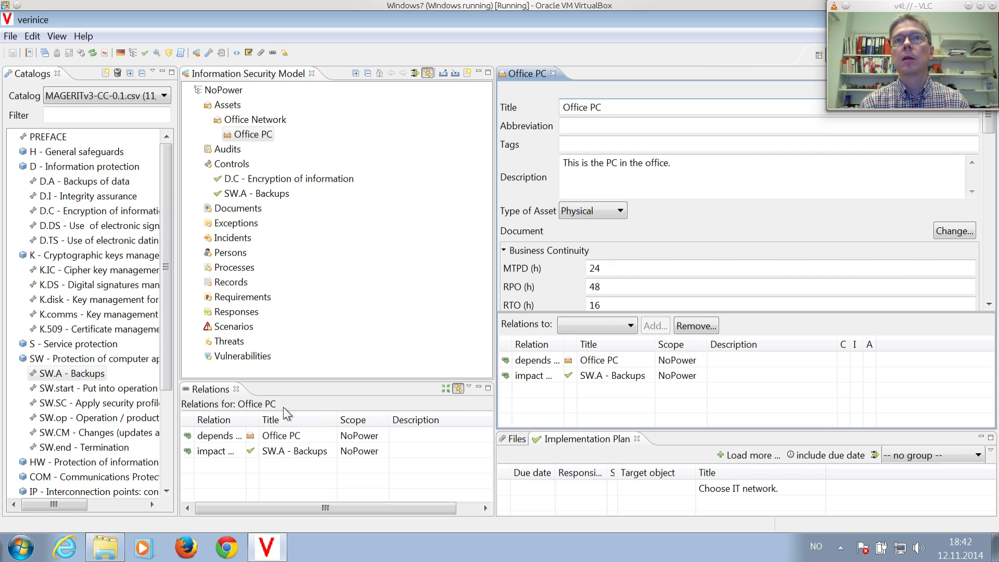